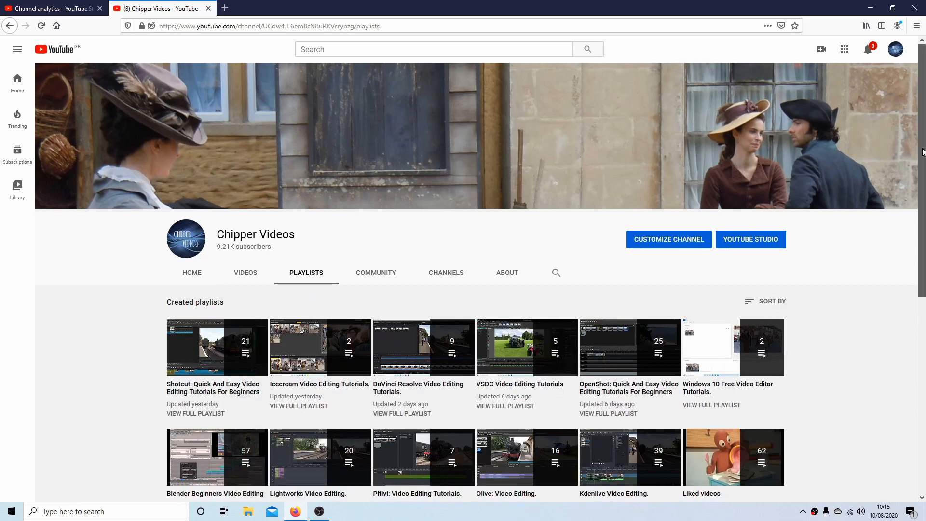
- Dismiss the Blender startup splash screen
{"action": "scroll", "scroll_direction": "down", "scroll_amount": 3}
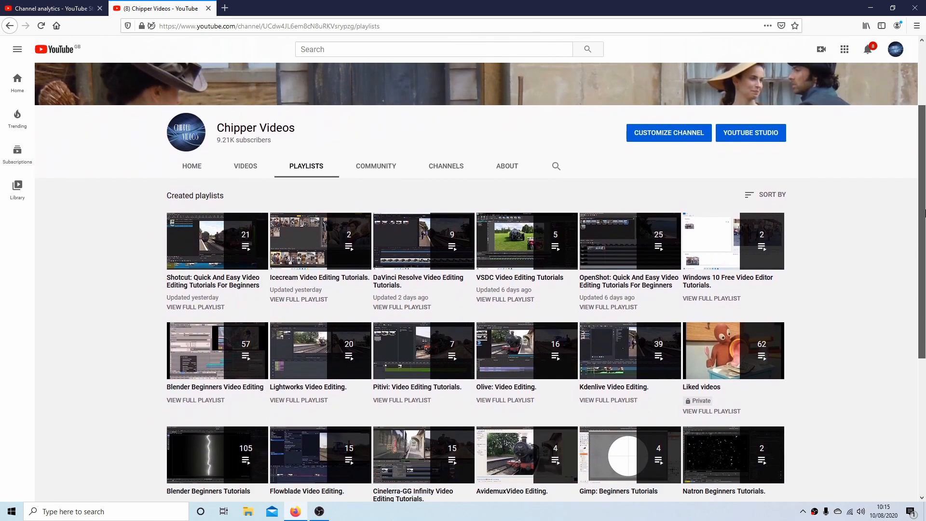
{"action": "left_click", "coordinate": [319, 512]}
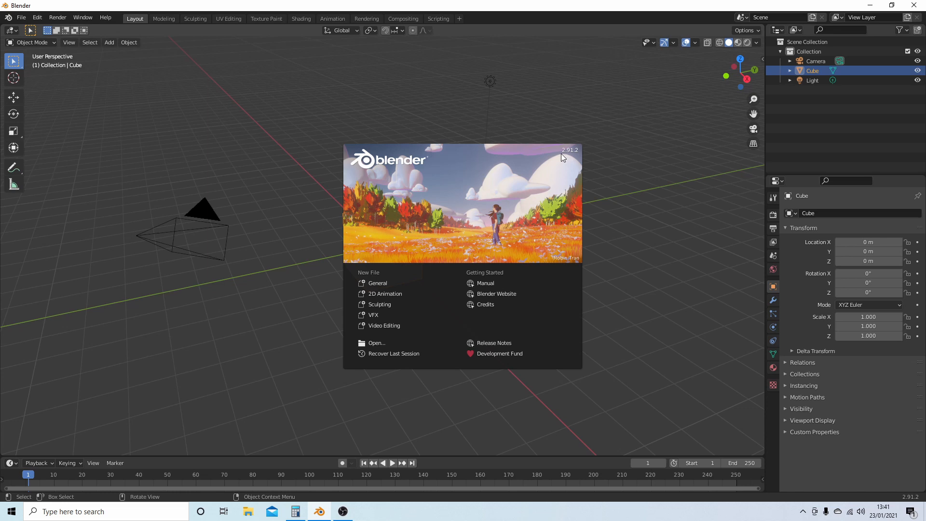
{"action": "mouse_move", "coordinate": [588, 155]}
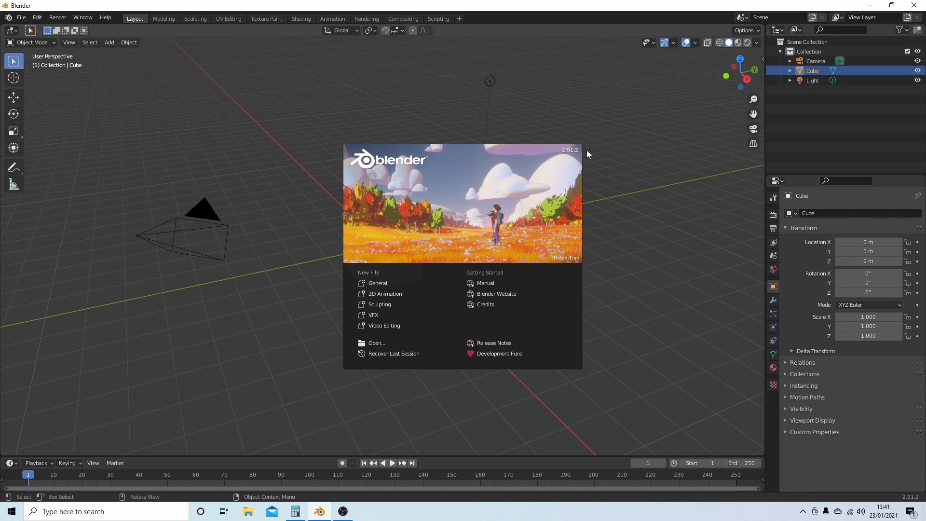
{"action": "mouse_move", "coordinate": [622, 143]}
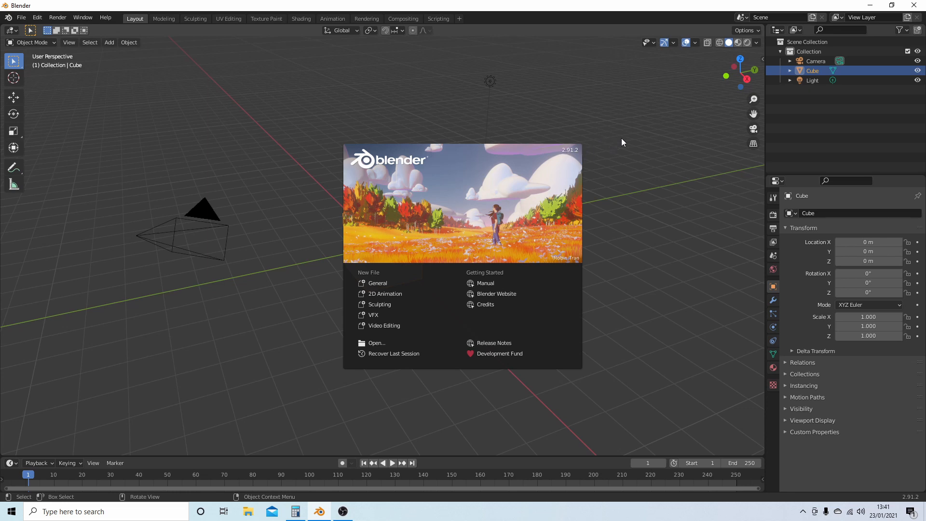
{"action": "mouse_move", "coordinate": [531, 158]}
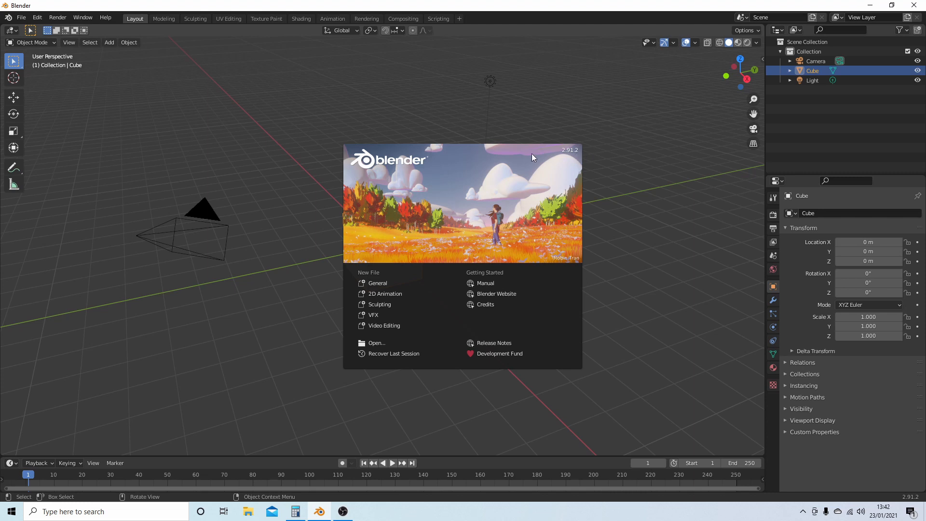
{"action": "mouse_move", "coordinate": [445, 182]}
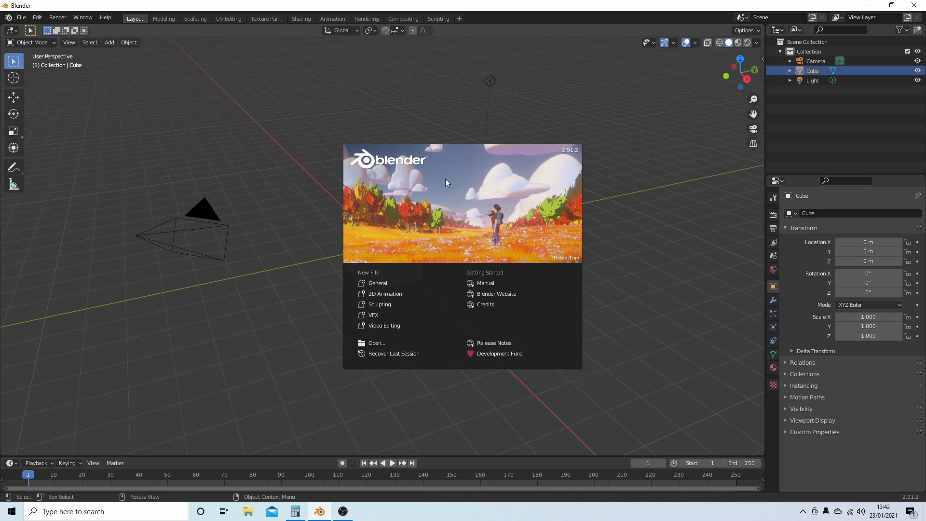
{"action": "left_click", "coordinate": [478, 176]}
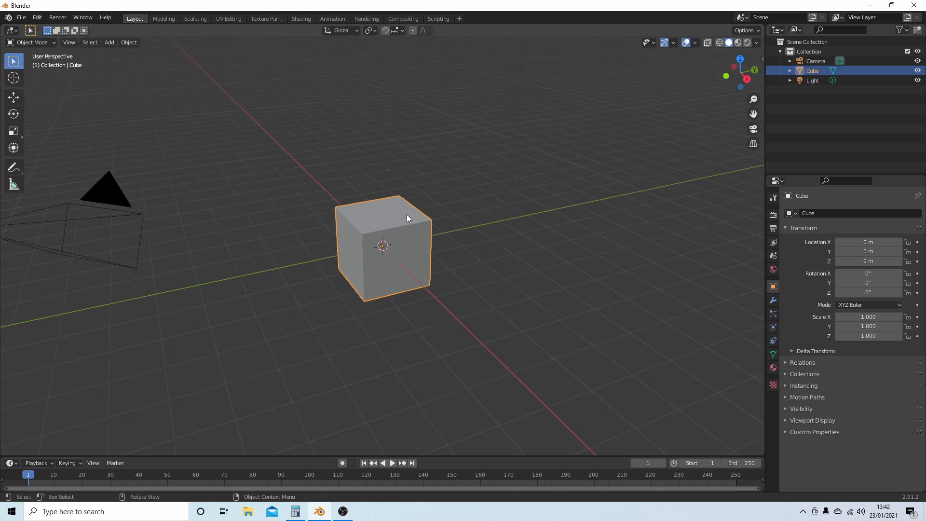
{"action": "scroll", "scroll_direction": "up", "scroll_amount": 3}
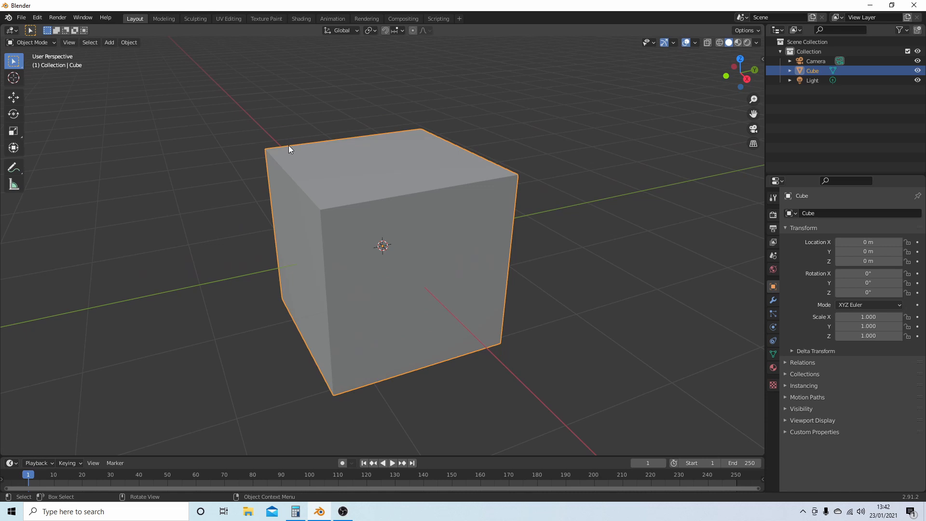
{"action": "mouse_move", "coordinate": [507, 177]}
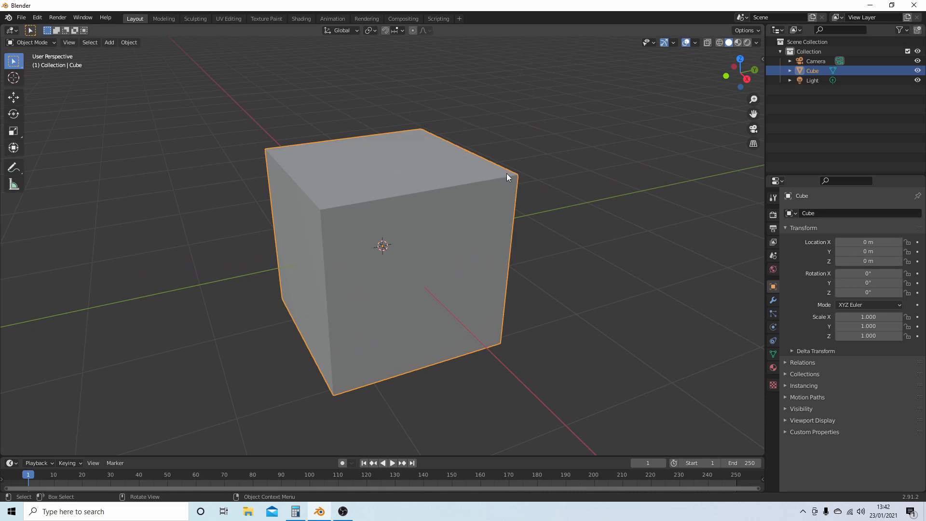
{"action": "mouse_move", "coordinate": [324, 216]}
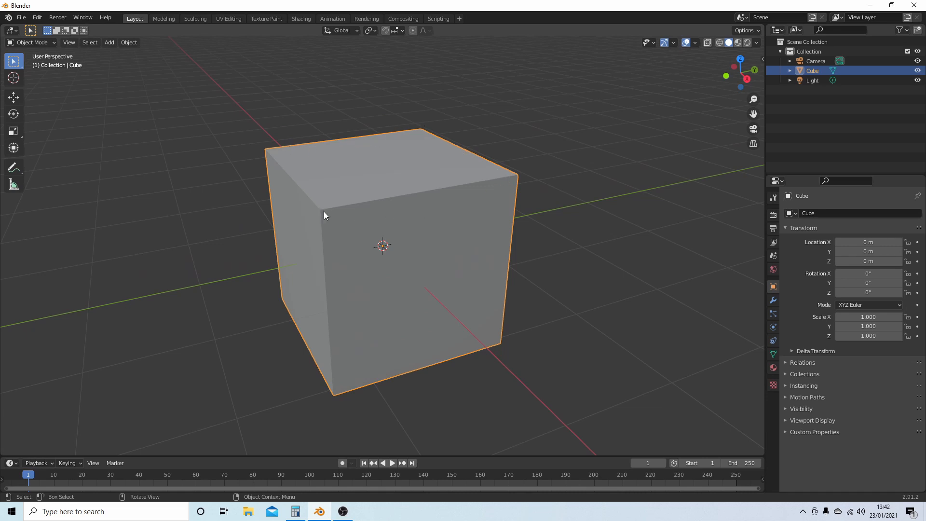
{"action": "mouse_move", "coordinate": [444, 137]}
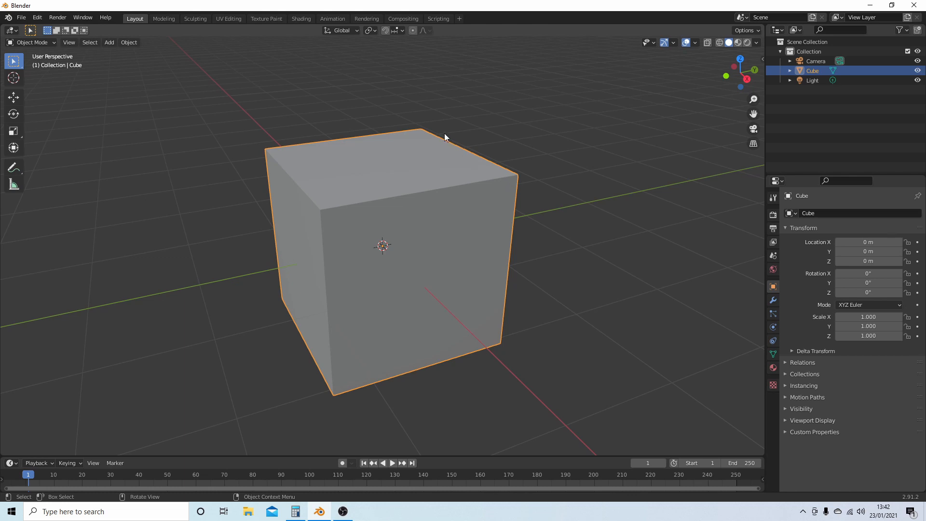
{"action": "mouse_move", "coordinate": [313, 181]}
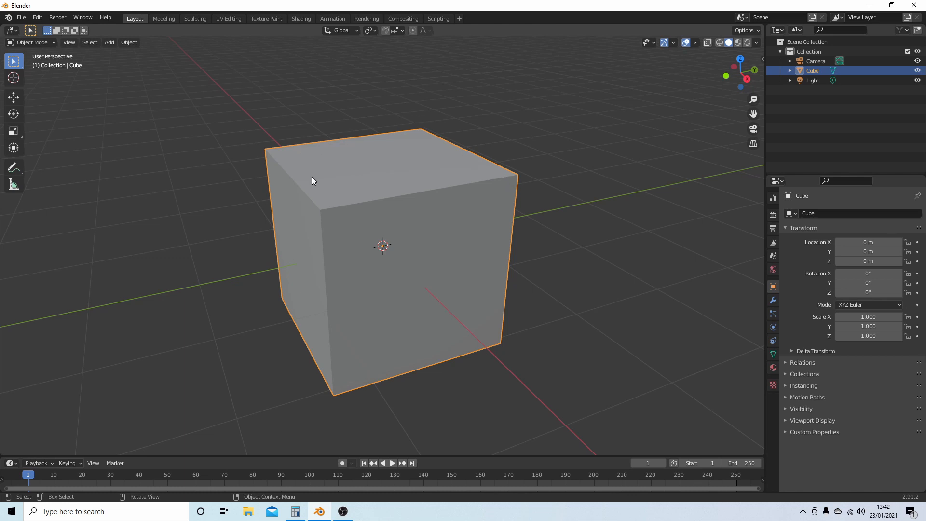
{"action": "mouse_move", "coordinate": [371, 182]}
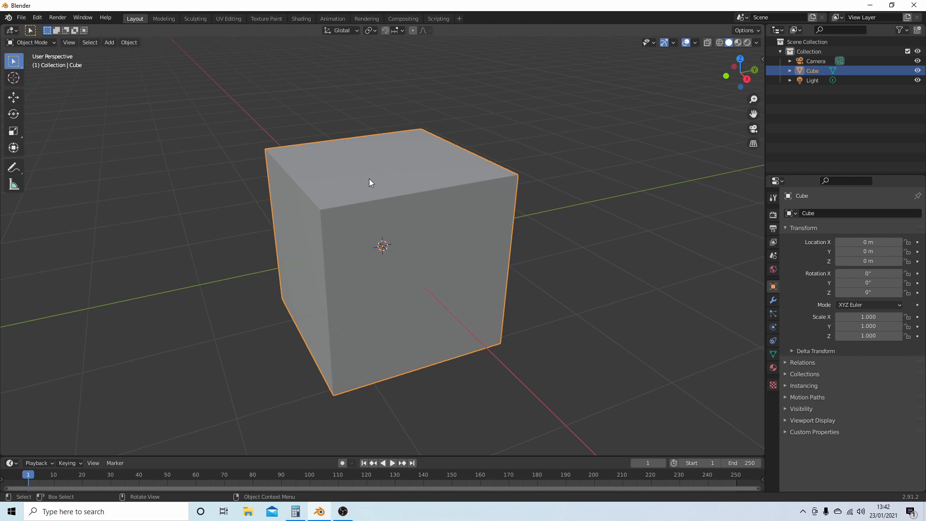
{"action": "mouse_move", "coordinate": [358, 173]}
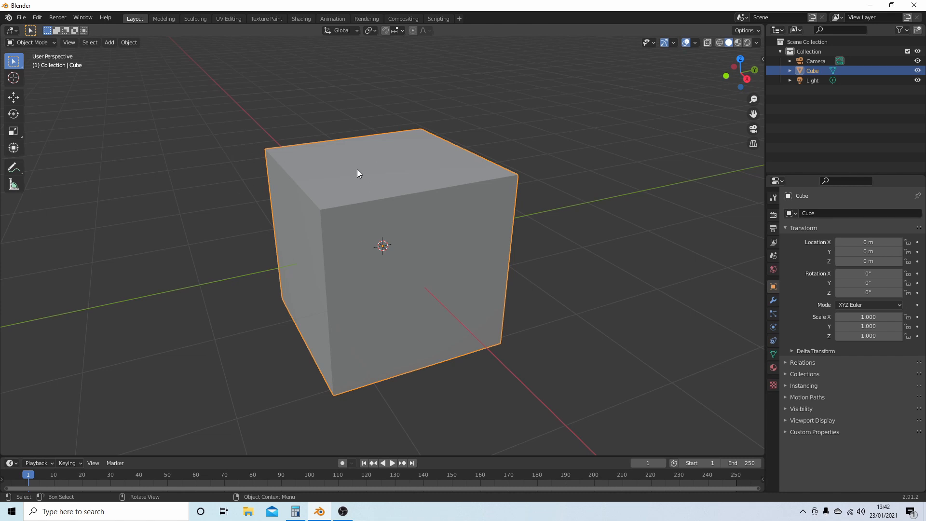
{"action": "mouse_move", "coordinate": [344, 181]}
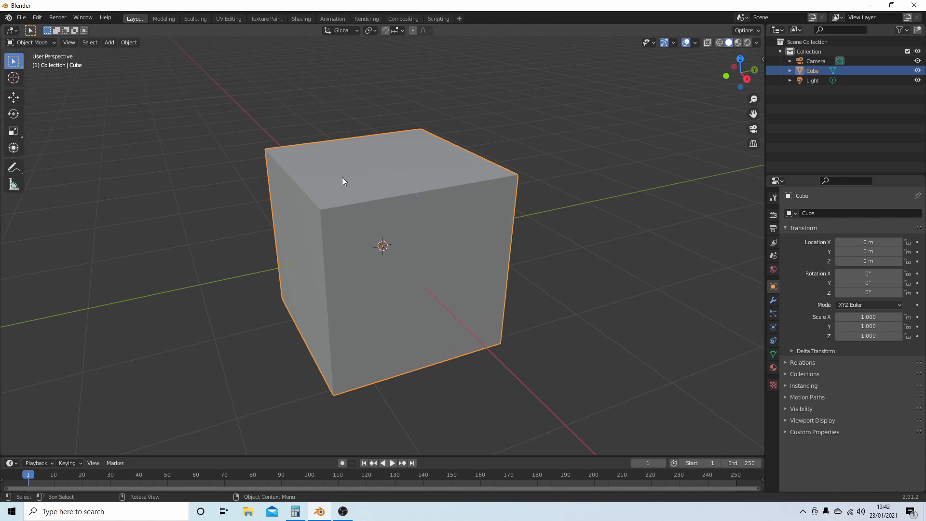
{"action": "mouse_move", "coordinate": [307, 151]}
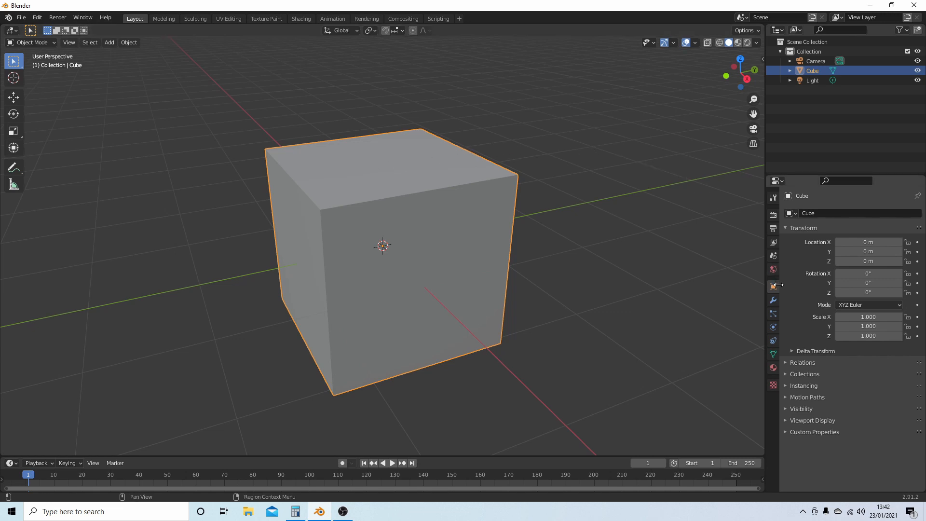
{"action": "mouse_move", "coordinate": [772, 301]}
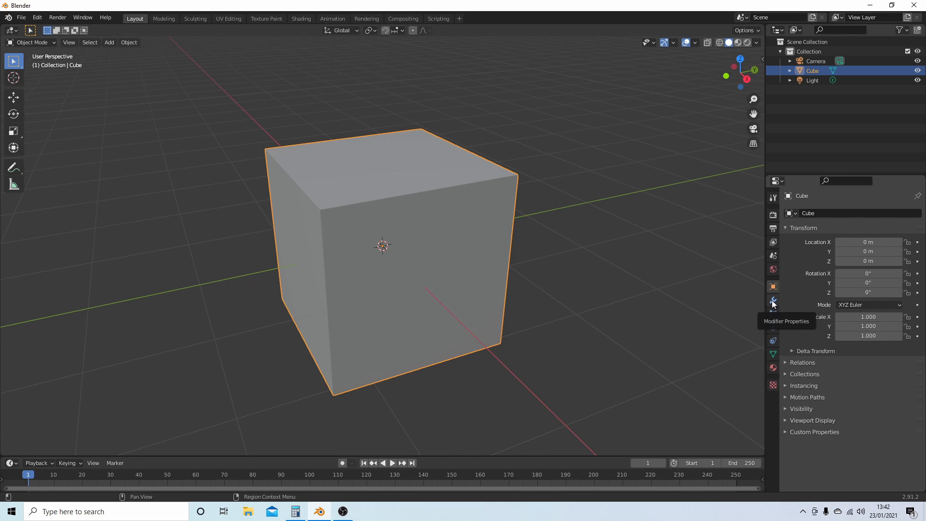
- Add a Bevel modifier to the default cube from Modifier Properties
{"action": "left_click", "coordinate": [772, 301]}
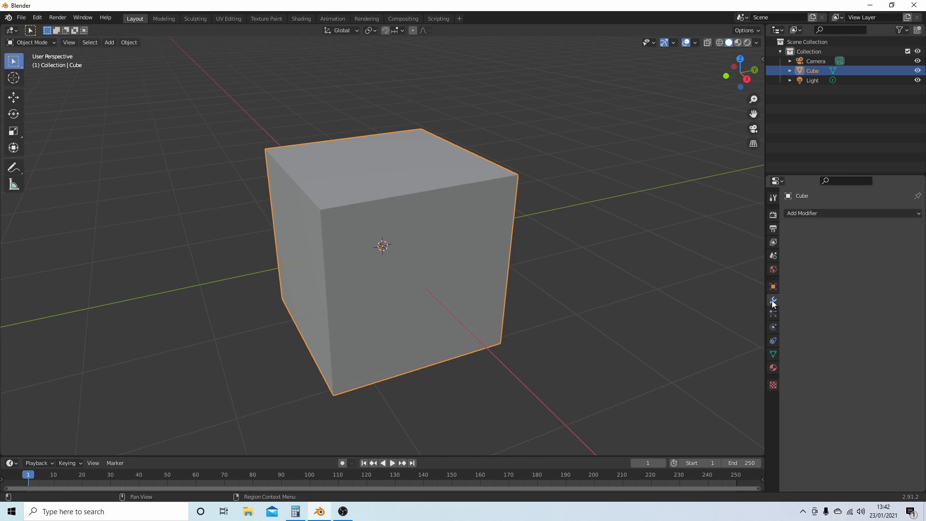
{"action": "mouse_move", "coordinate": [825, 213]}
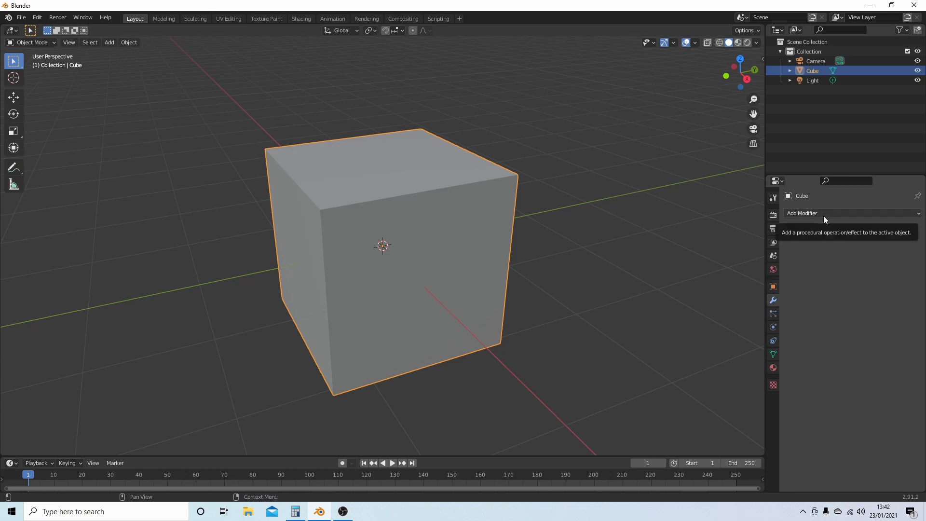
{"action": "left_click", "coordinate": [827, 214]}
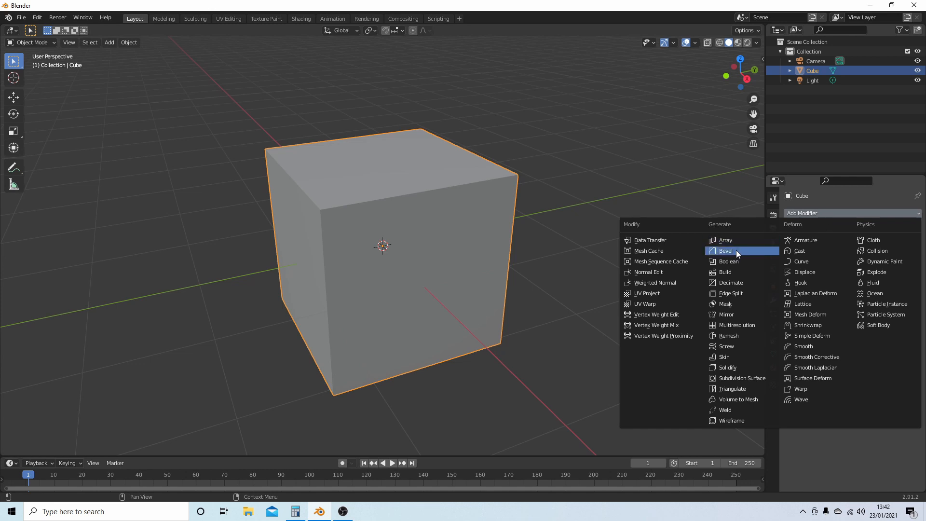
{"action": "left_click", "coordinate": [725, 250]}
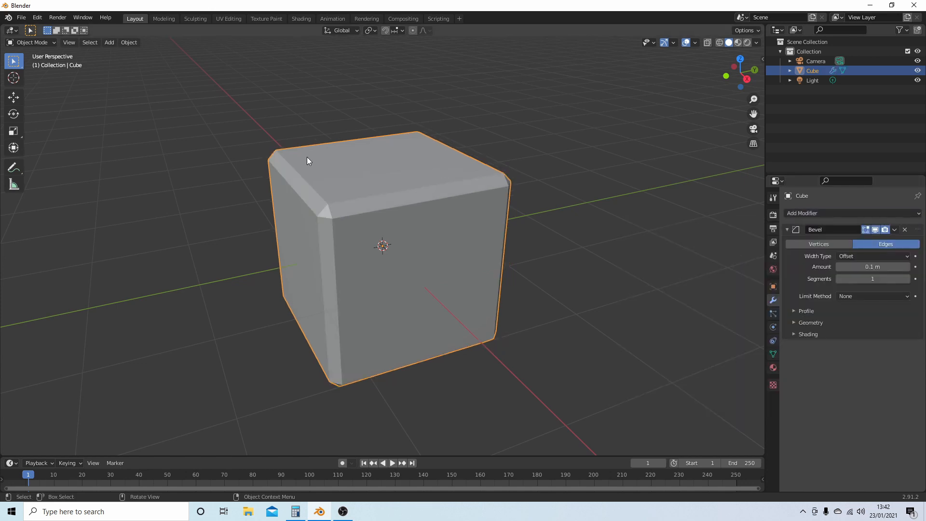
{"action": "mouse_move", "coordinate": [297, 183]}
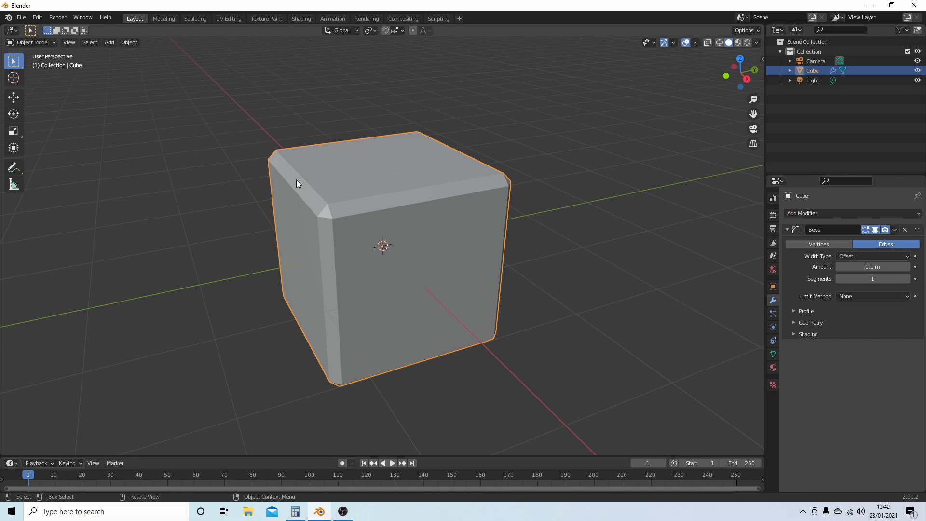
{"action": "mouse_move", "coordinate": [672, 217]}
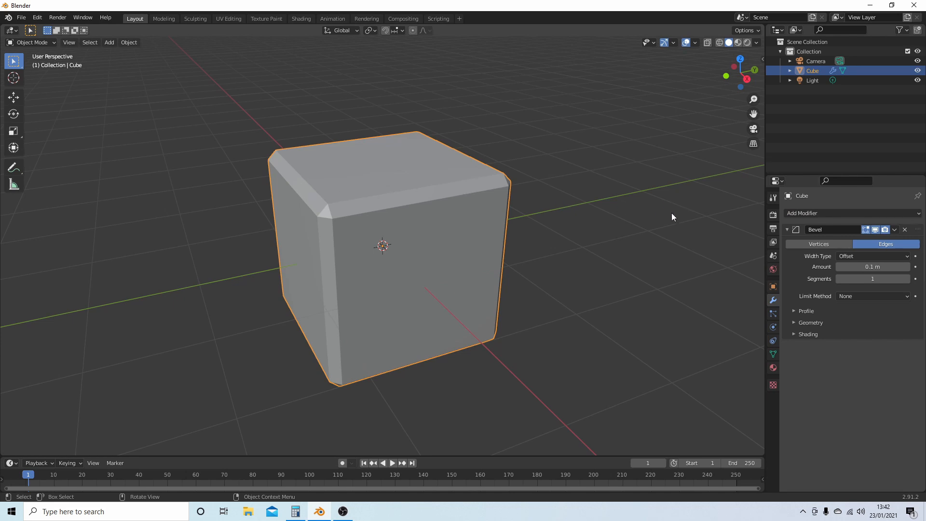
{"action": "mouse_move", "coordinate": [872, 267]}
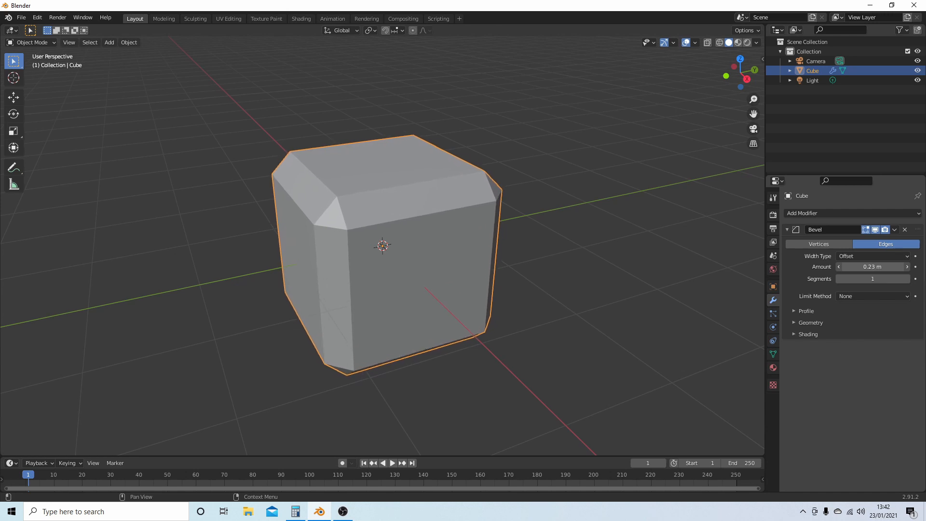
- Drag the Bevel modifier's Amount up to 0.26 m
{"action": "left_click_drag", "start_coordinate": [880, 267], "coordinate": [874, 266]}
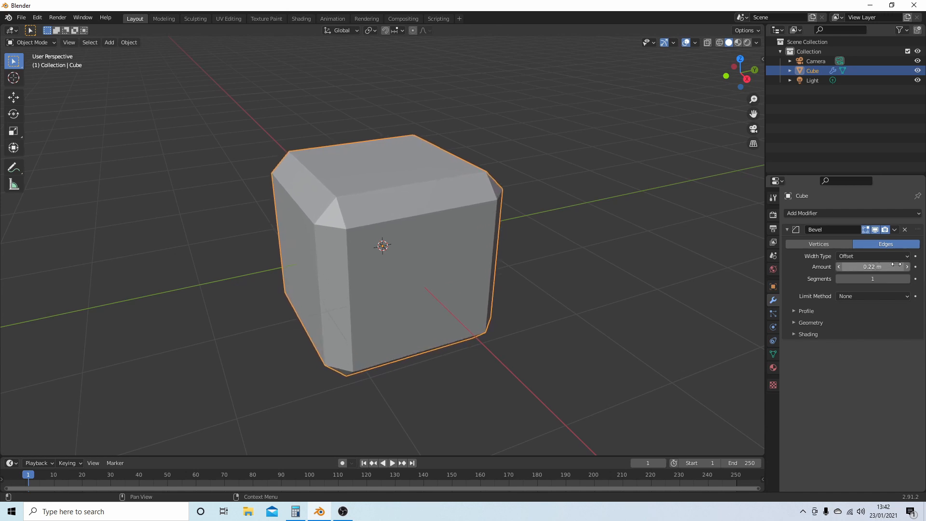
{"action": "left_click_drag", "start_coordinate": [857, 266], "coordinate": [874, 266]}
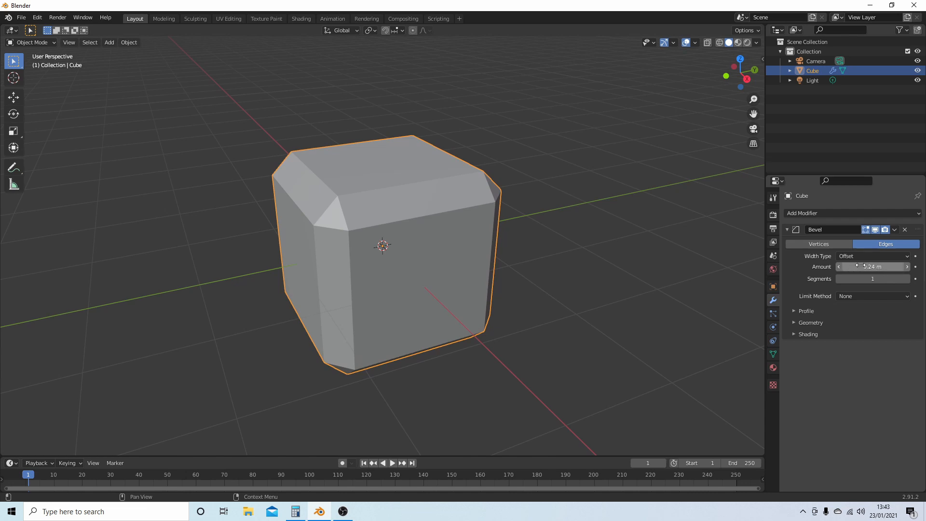
{"action": "left_click_drag", "start_coordinate": [874, 266], "coordinate": [880, 266]}
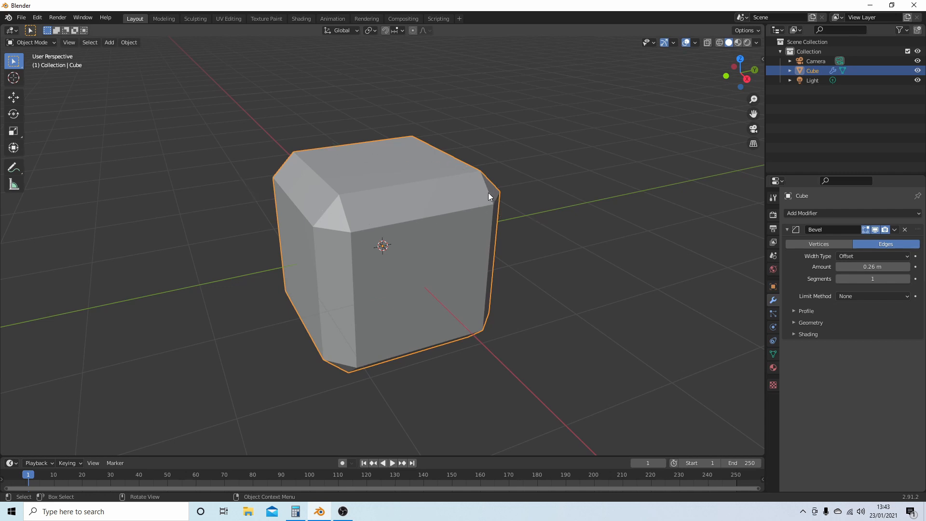
{"action": "mouse_move", "coordinate": [339, 143]}
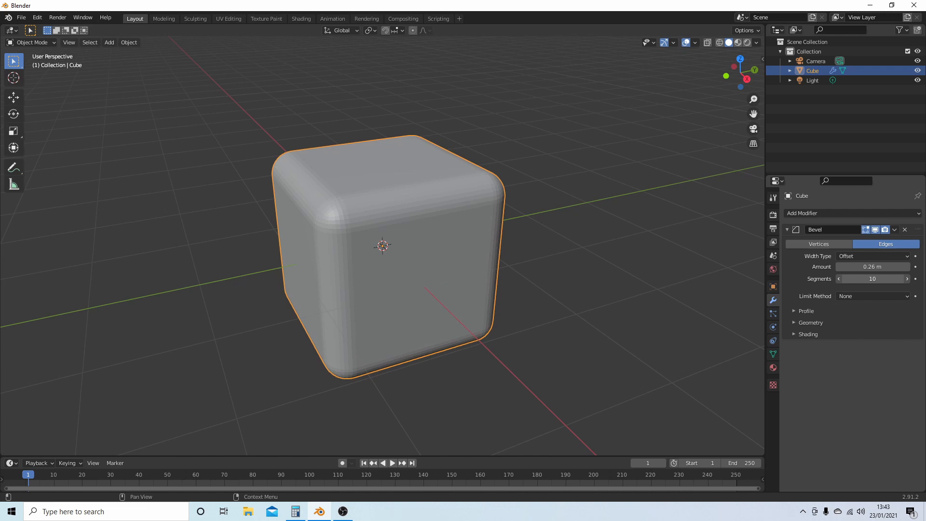
- Set Bevel segments to 9 and apply the modifier permanently
{"action": "left_click", "coordinate": [839, 278]}
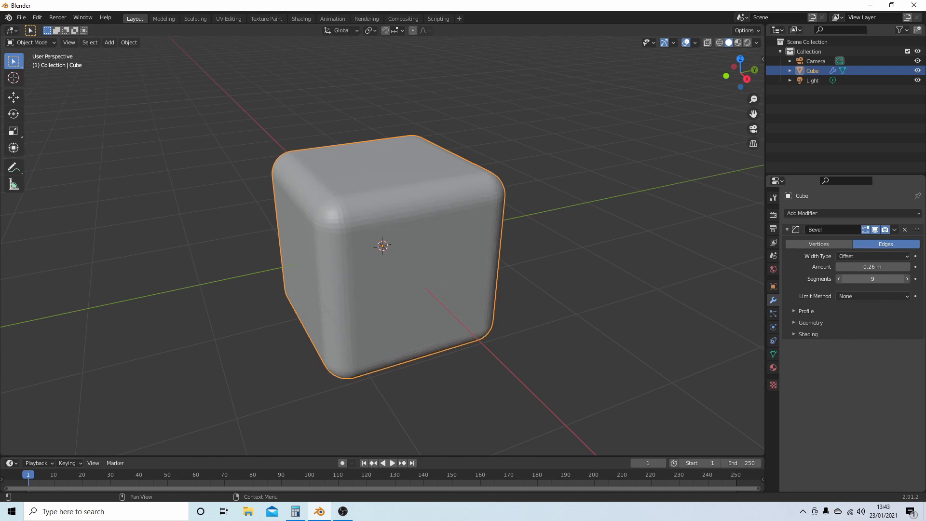
{"action": "mouse_move", "coordinate": [447, 210]}
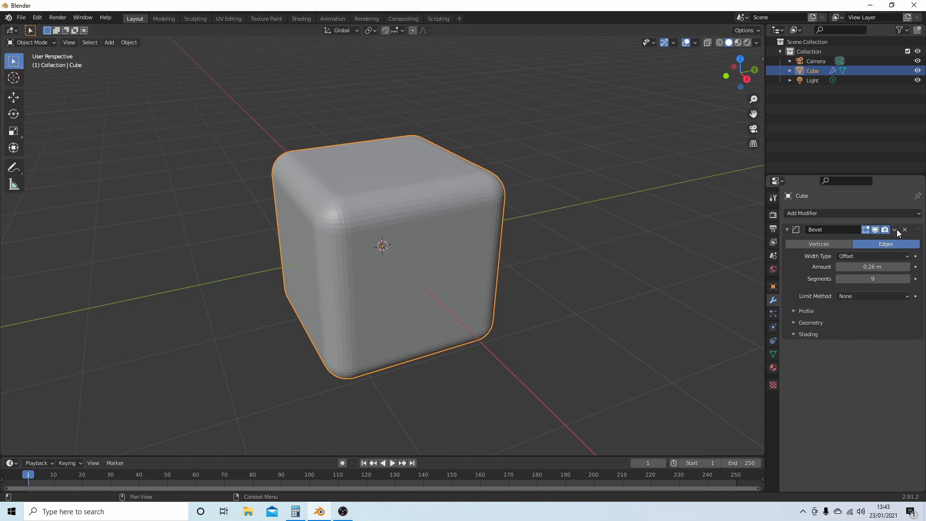
{"action": "mouse_move", "coordinate": [895, 232]}
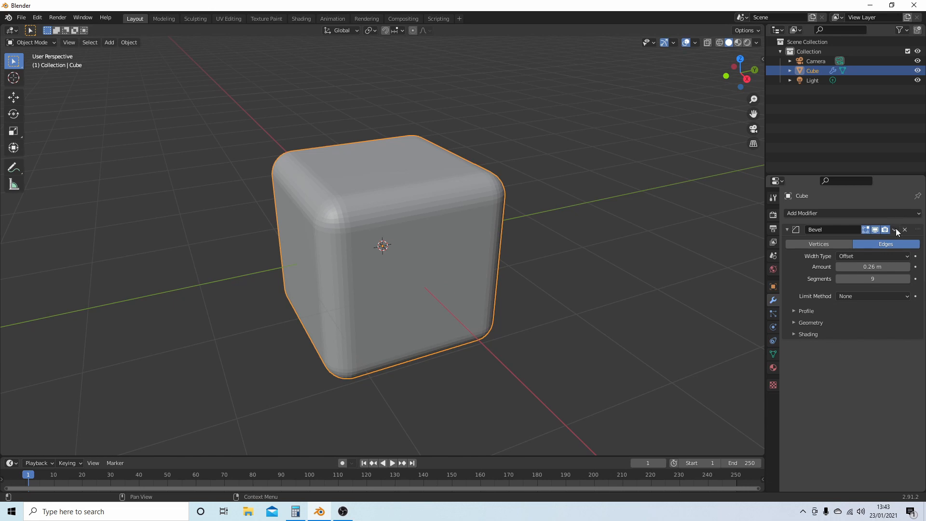
{"action": "left_click", "coordinate": [894, 229]}
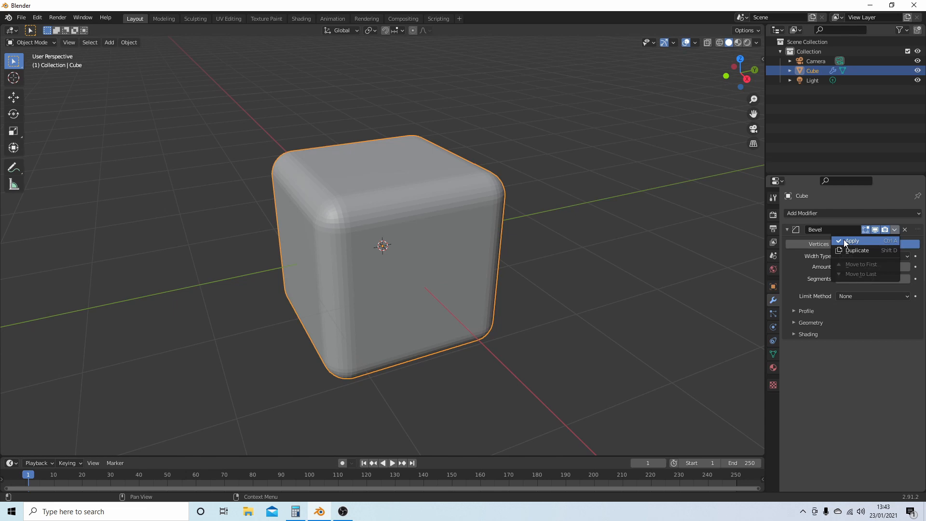
{"action": "left_click", "coordinate": [851, 241]}
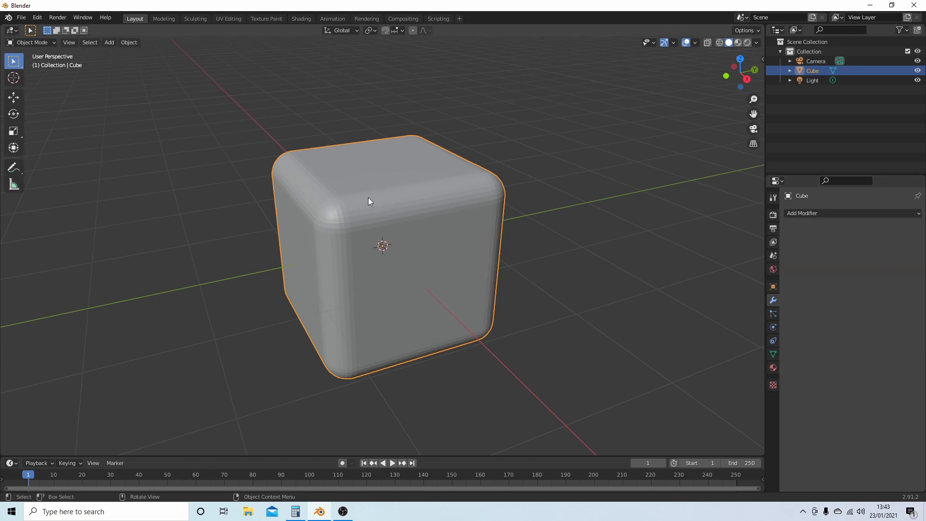
- Apply Shade Smooth to the rounded cube and zoom the view
{"action": "right_click", "coordinate": [369, 201]}
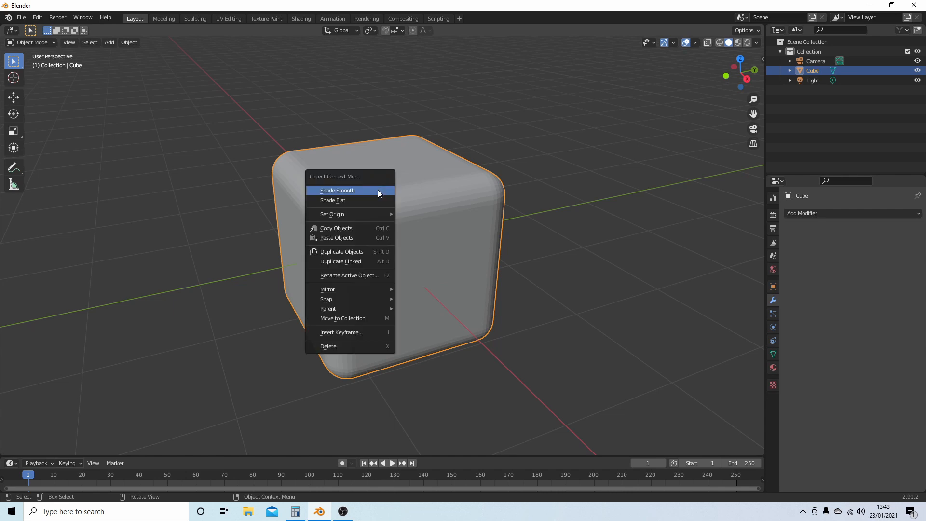
{"action": "mouse_move", "coordinate": [363, 194]}
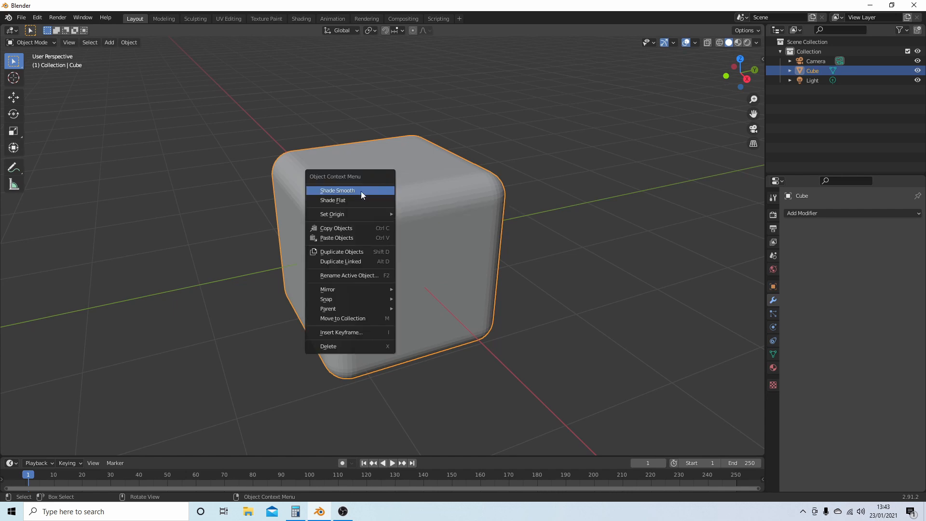
{"action": "left_click", "coordinate": [338, 190]}
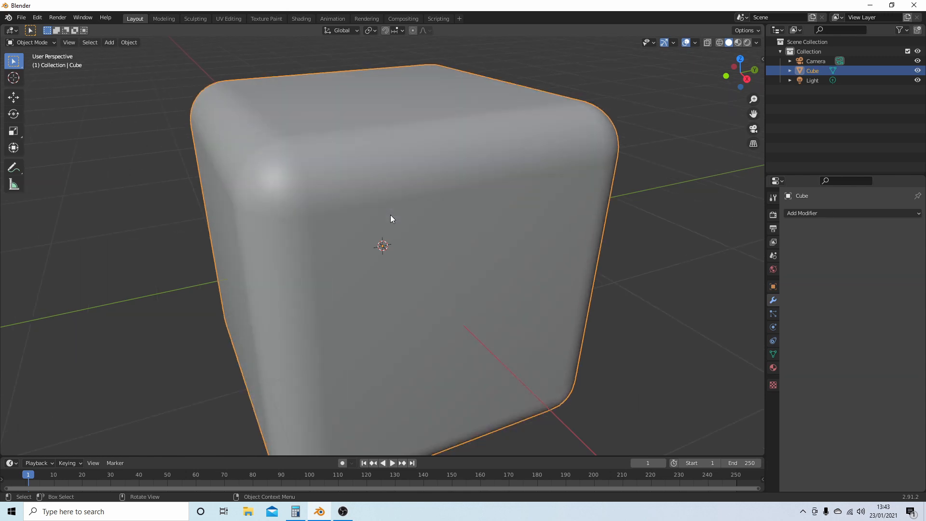
{"action": "scroll", "scroll_direction": "down", "scroll_amount": 3}
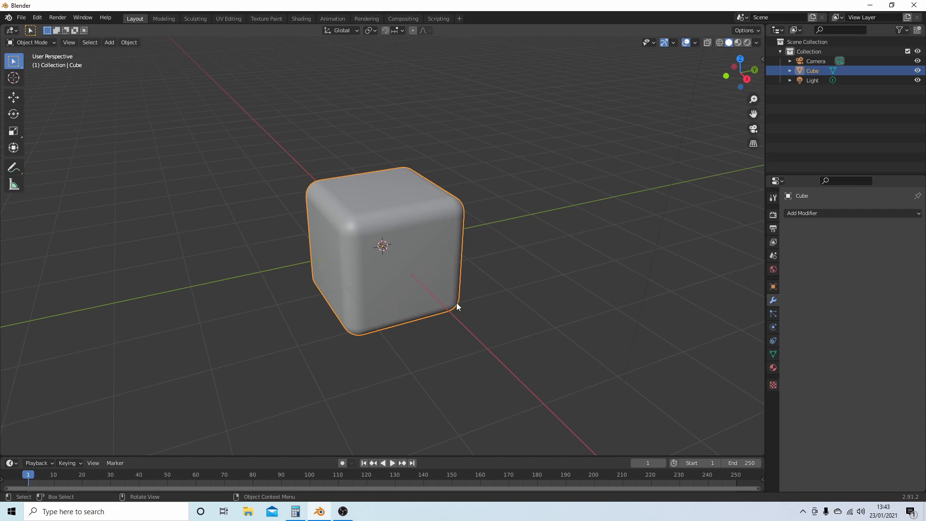
{"action": "mouse_move", "coordinate": [476, 308]}
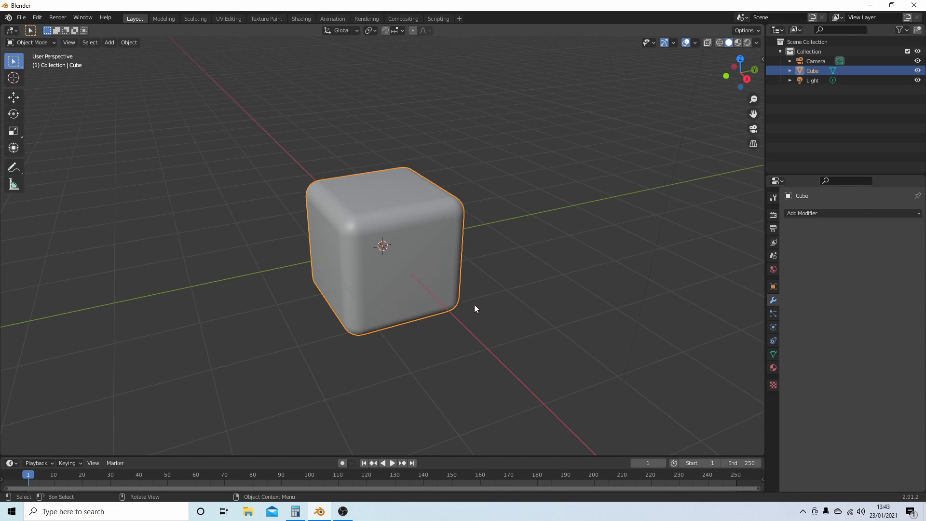